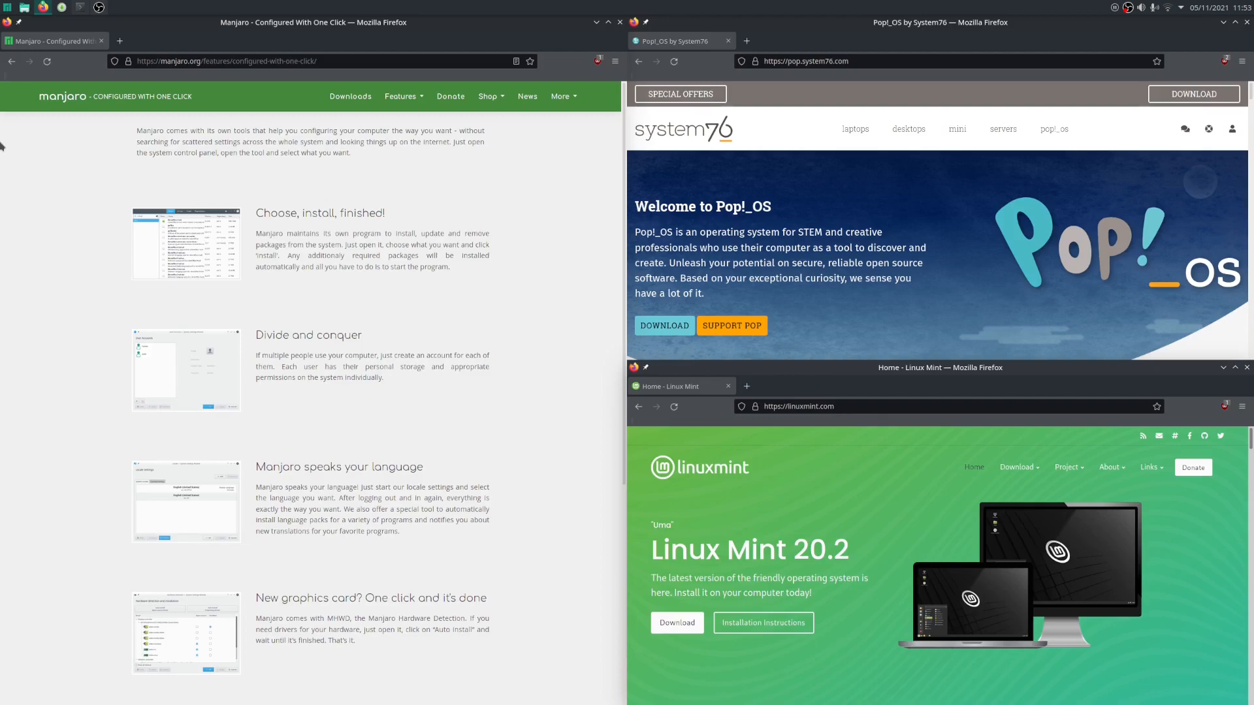
pyautogui.write('emoji')
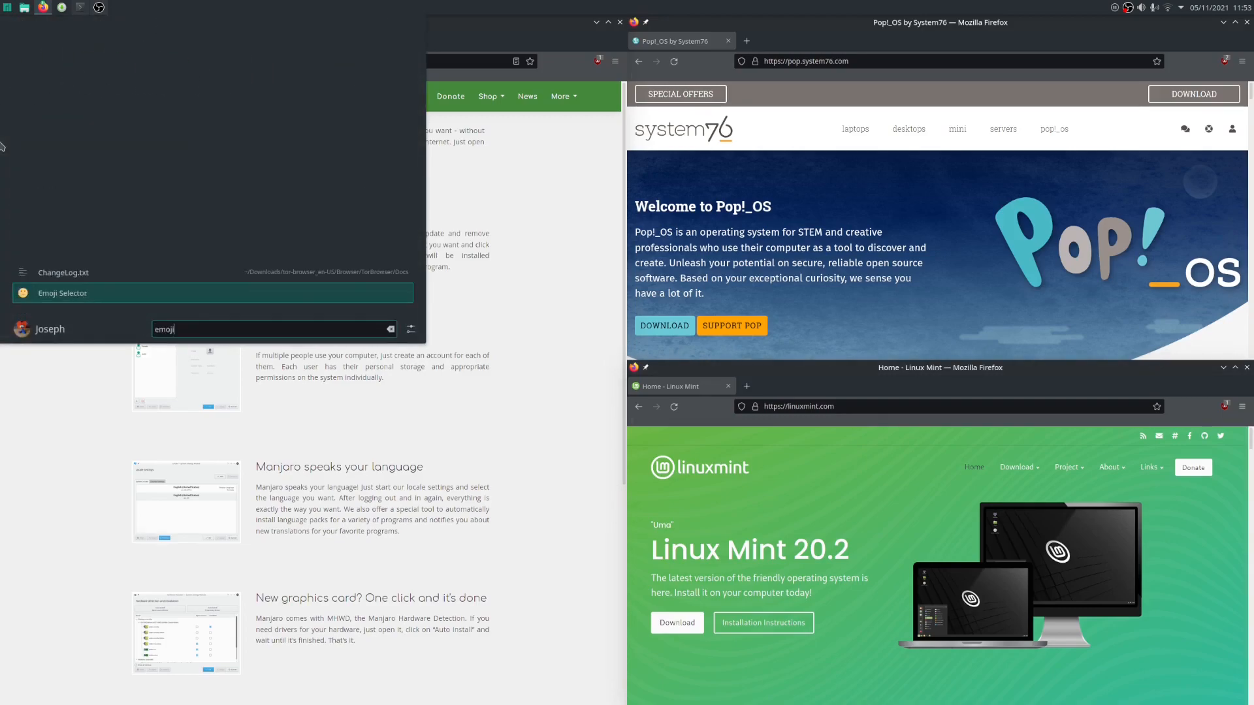